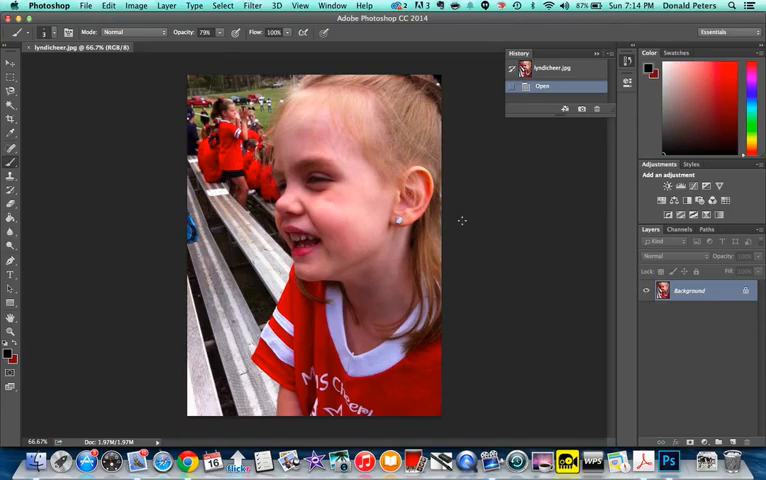
- Duplicate the Background layer from the Image menu, keeping the name 'Background copy'
click(136, 5)
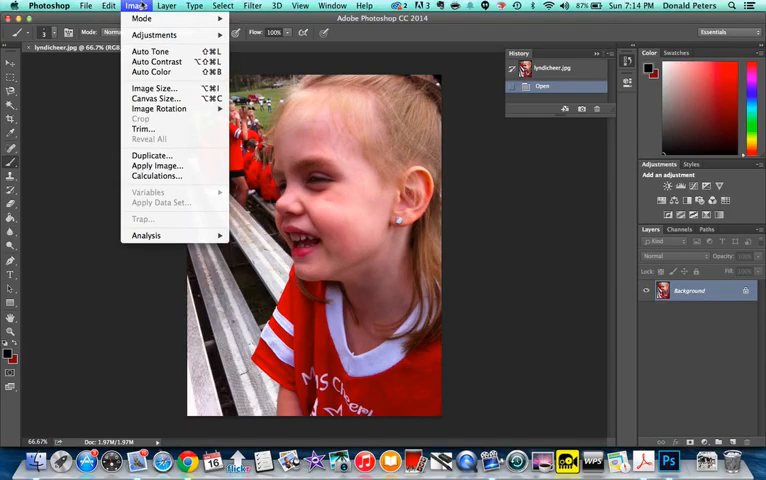
click(166, 6)
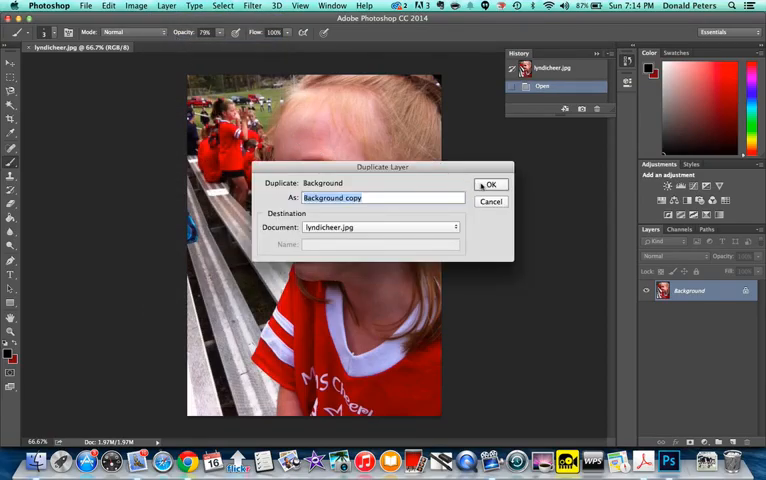
click(491, 184)
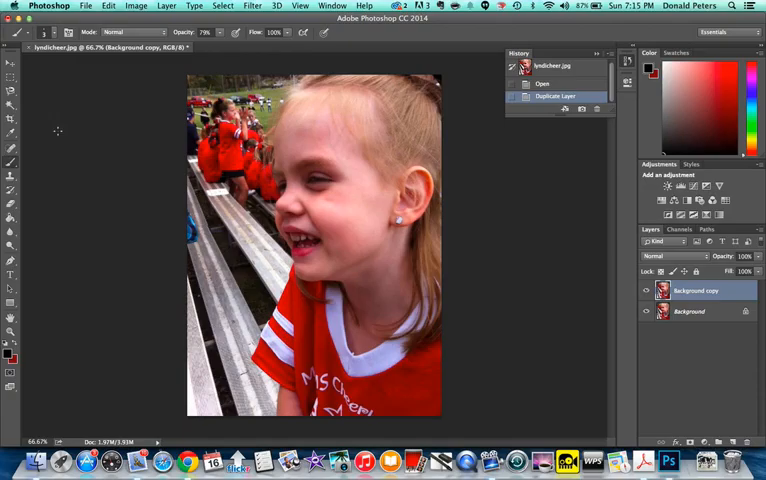
- Open the Image menu to browse the Adjustments commands for the copied layer
click(135, 5)
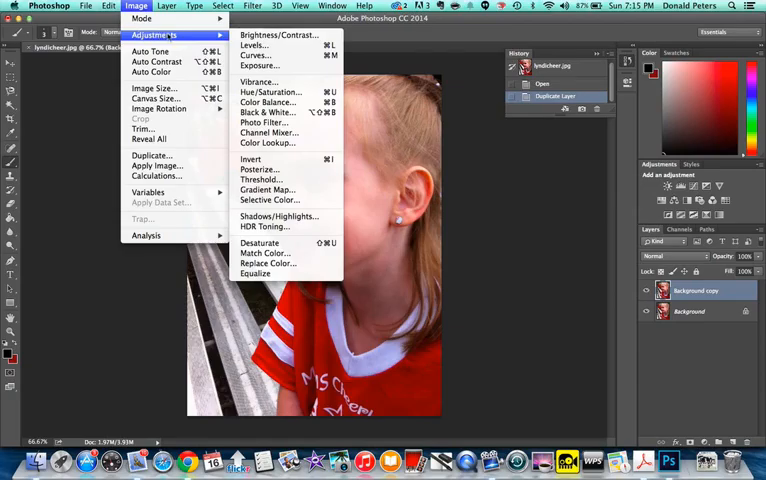
mouse_move(278, 35)
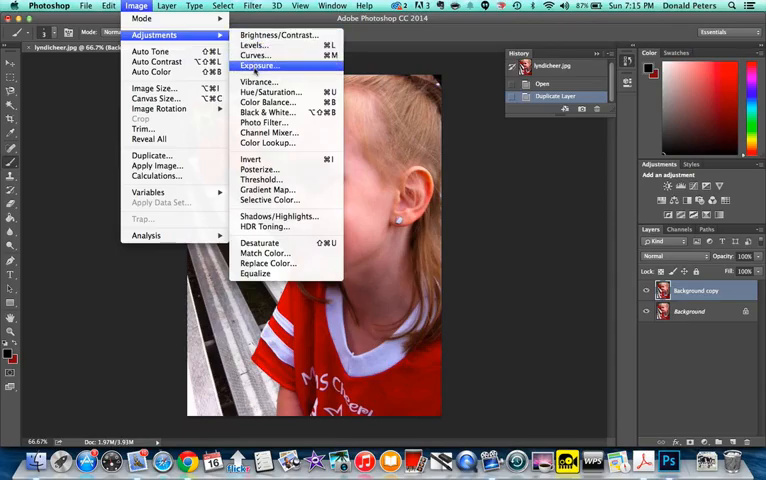
mouse_move(270, 112)
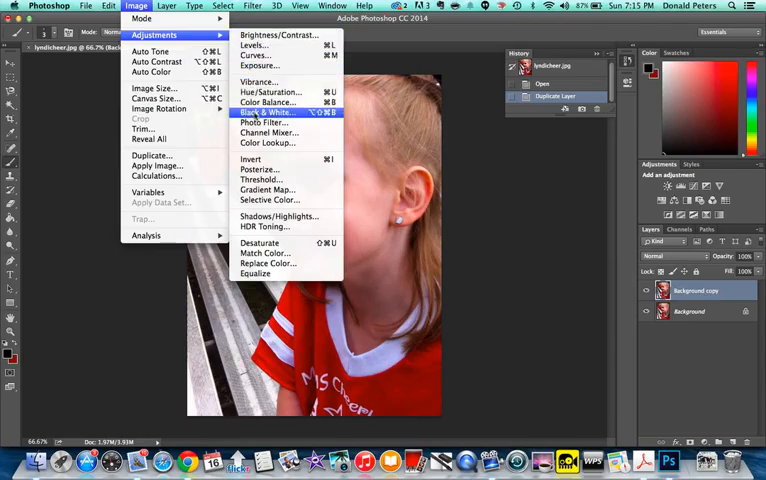
mouse_move(267, 143)
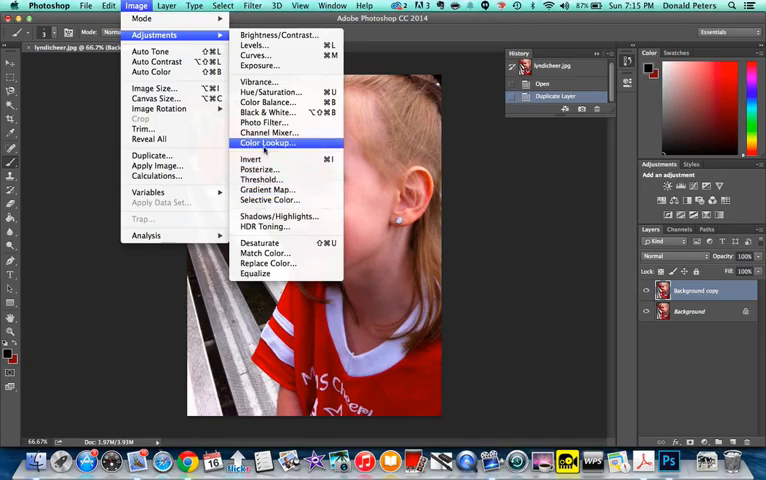
mouse_move(253, 55)
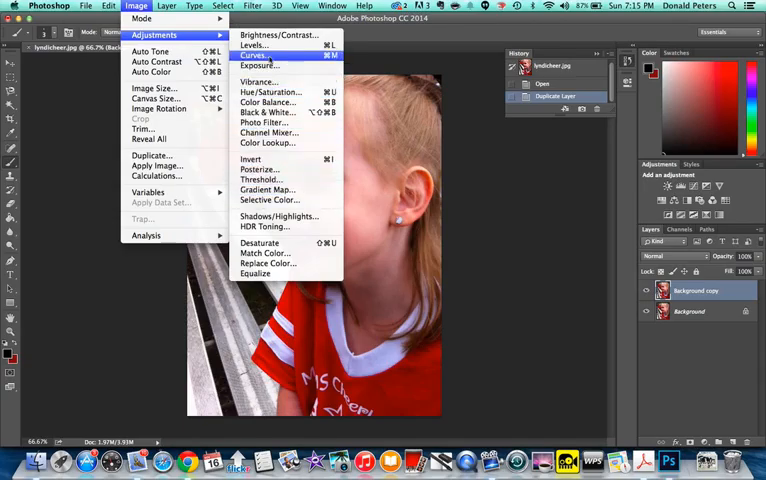
mouse_move(253, 44)
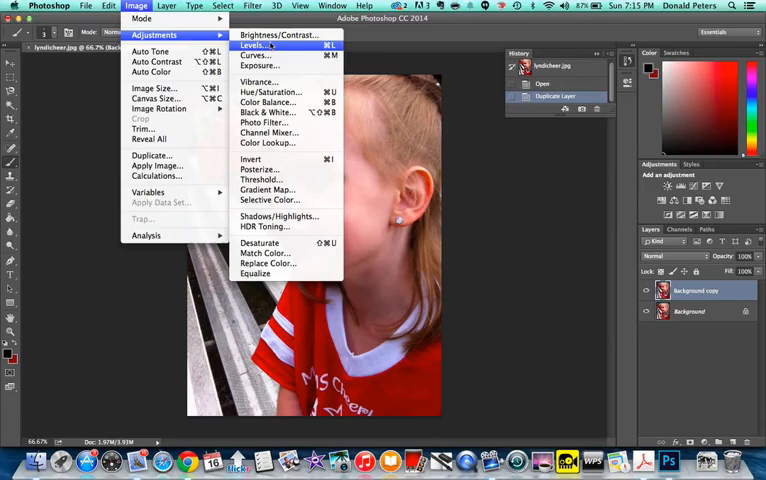
- Apply Brightness/Contrast with brightness 2 and contrast 5 to the Background copy layer
click(278, 35)
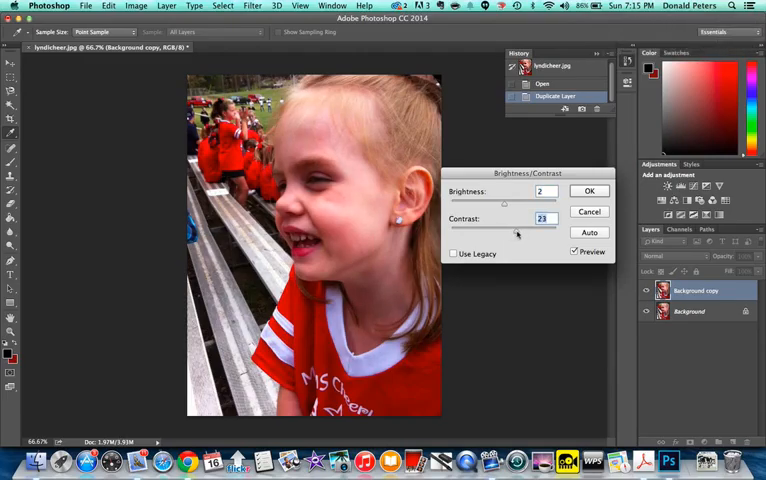
drag(510, 227, 540, 227)
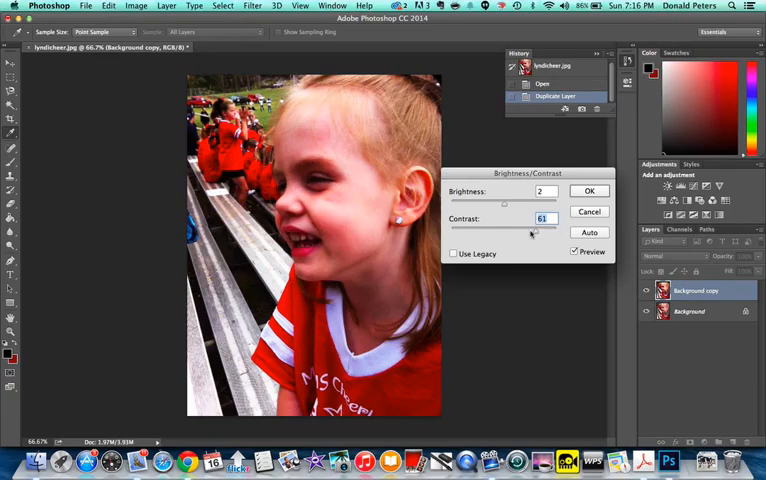
drag(533, 228, 463, 228)
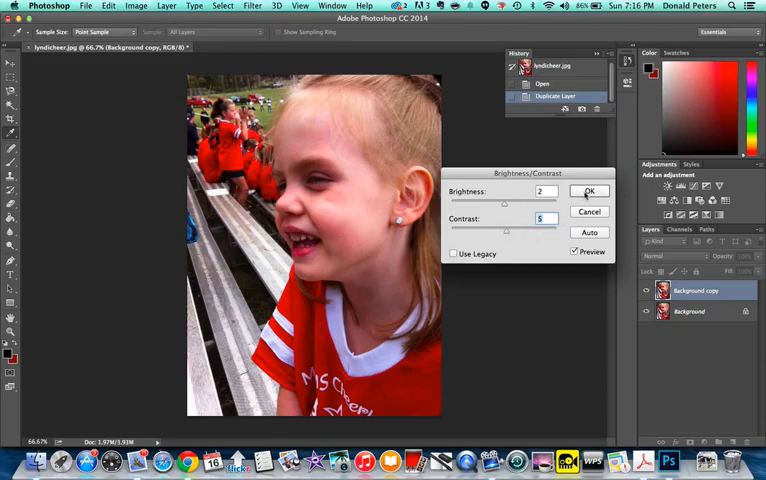
click(590, 191)
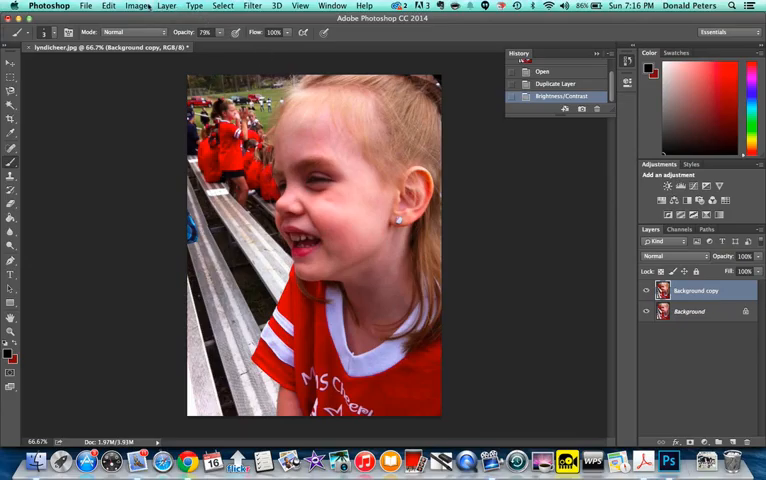
- Apply Color Balance to the copied layer with midtone levels -32, +11 and -3
click(136, 6)
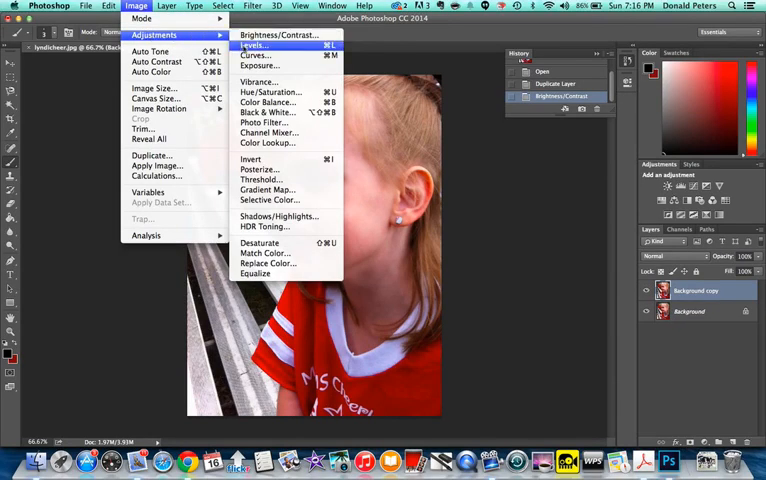
mouse_move(253, 55)
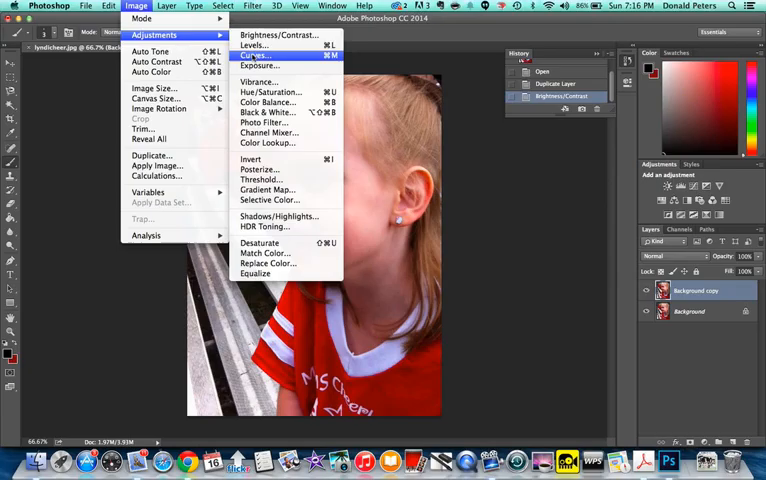
mouse_move(265, 112)
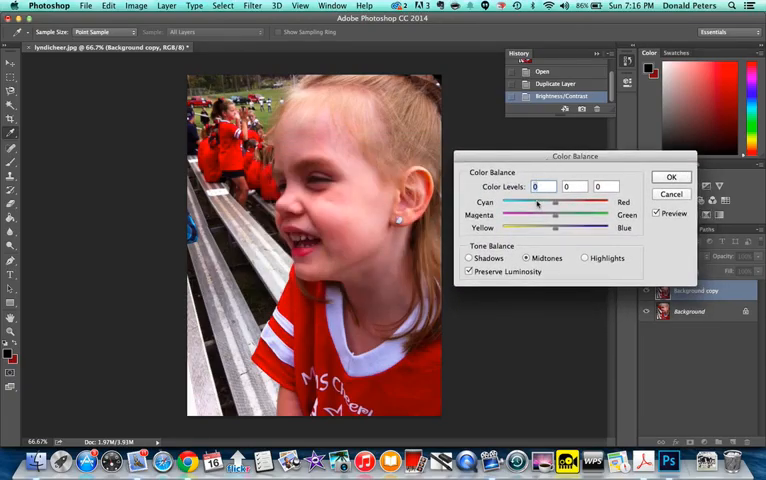
drag(553, 203, 558, 203)
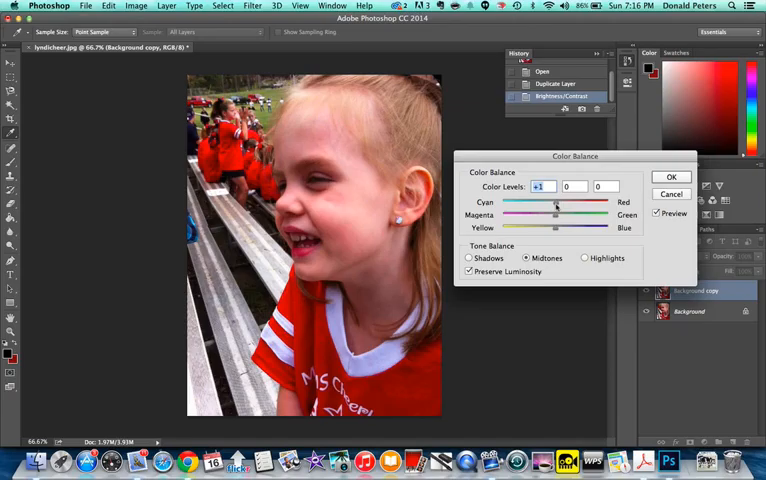
drag(555, 203, 548, 203)
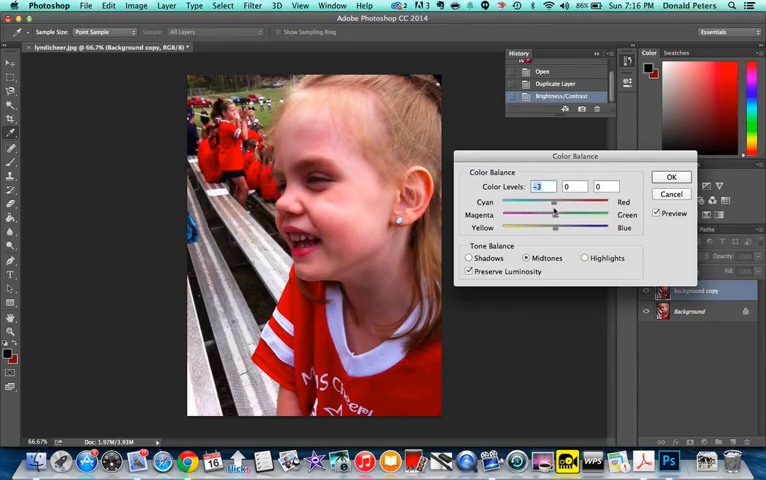
drag(556, 202, 548, 202)
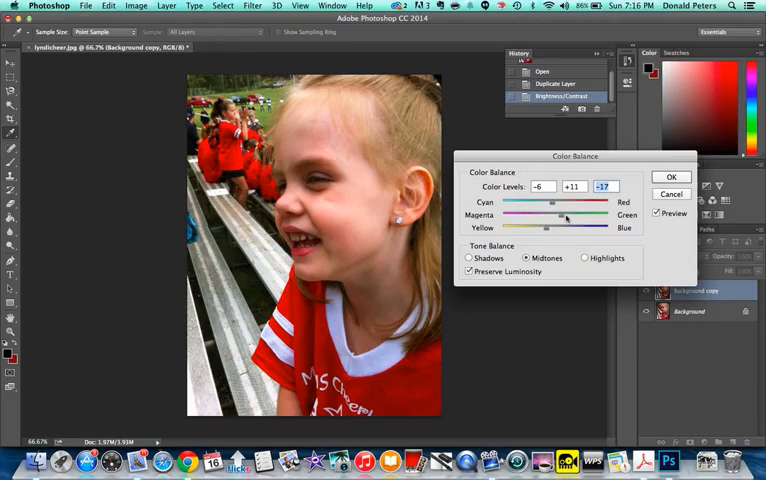
drag(560, 203, 547, 205)
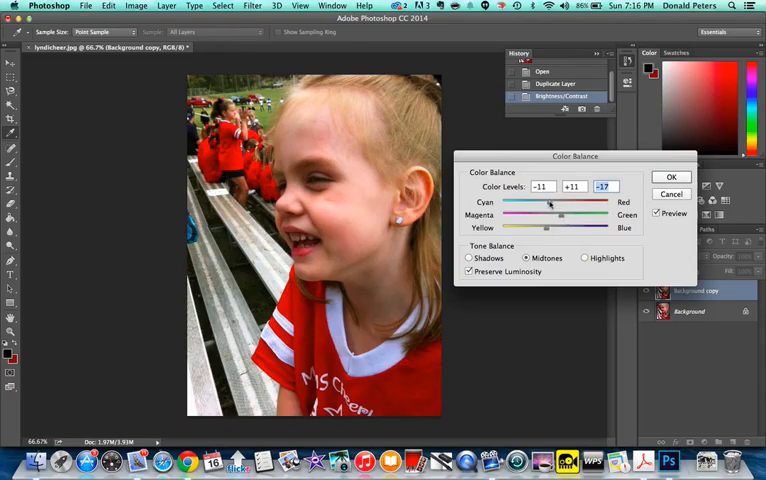
drag(548, 202, 538, 202)
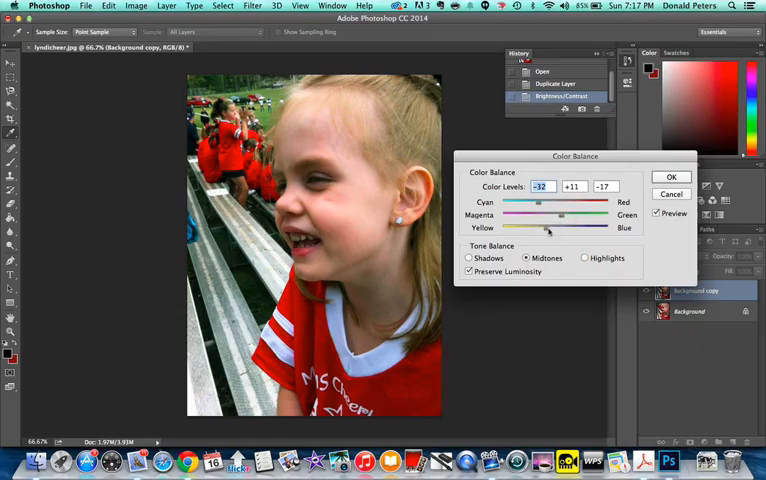
drag(548, 228, 557, 228)
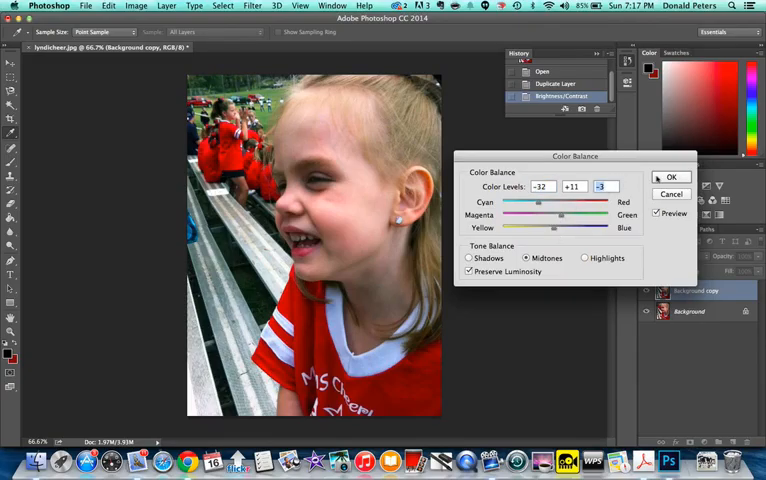
click(671, 177)
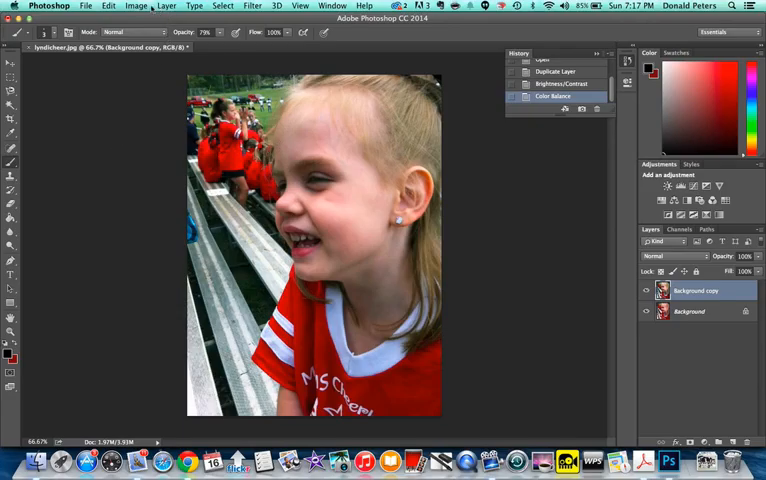
- Apply Hue/Saturation (saturation -4, lightness +2), then bring up the Vibrance adjustment
click(135, 5)
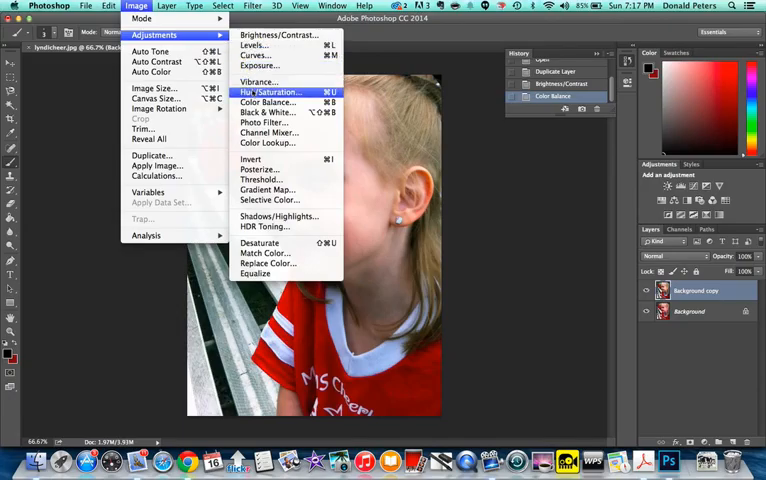
click(269, 92)
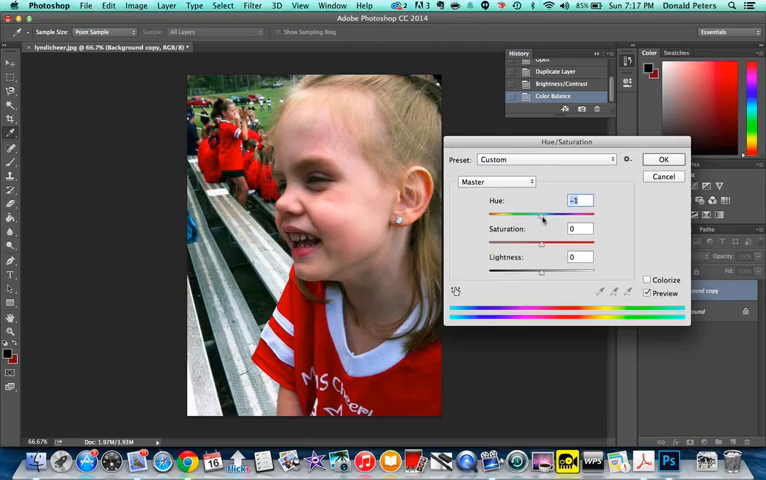
drag(540, 215, 530, 215)
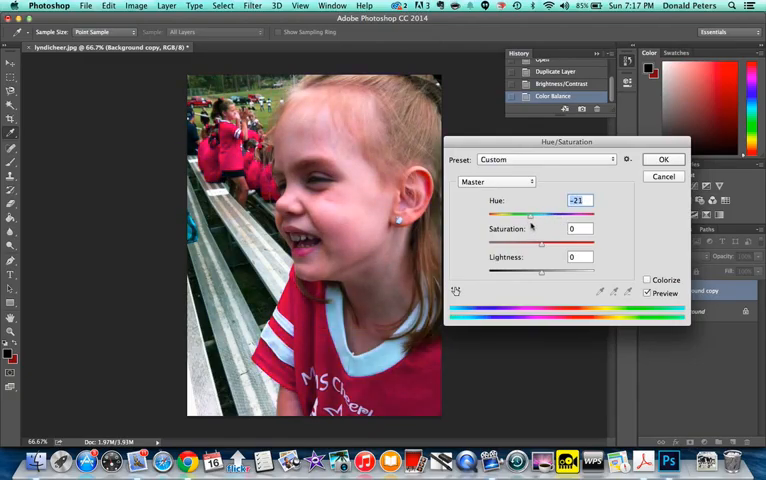
drag(528, 217, 543, 217)
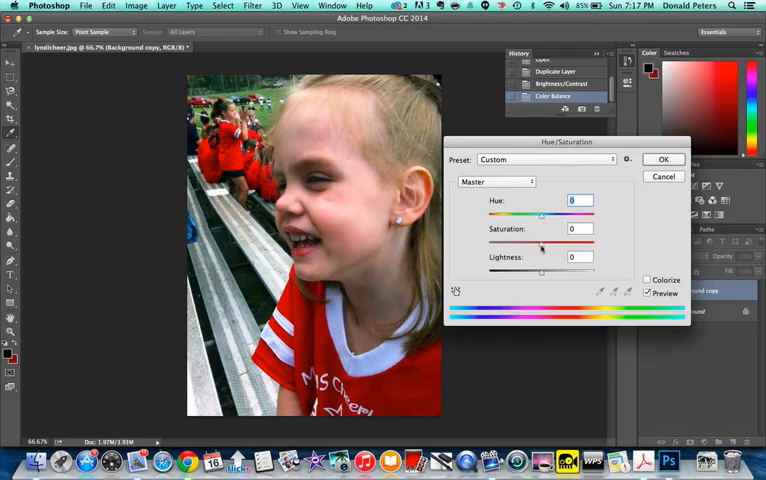
drag(541, 244, 580, 244)
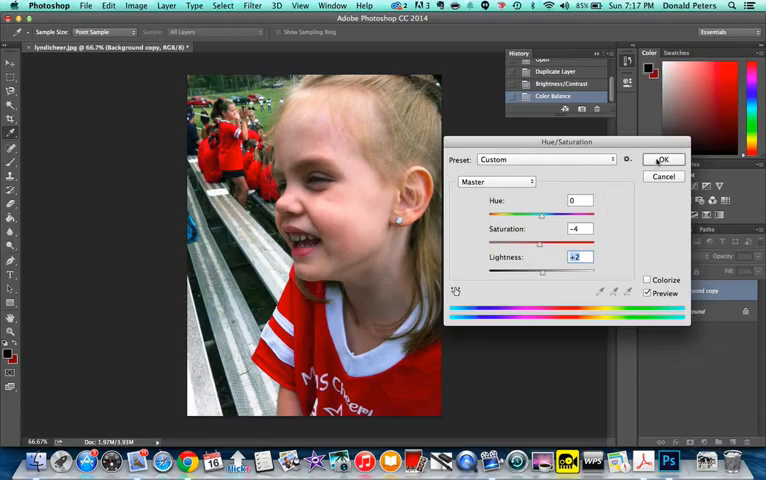
click(662, 159)
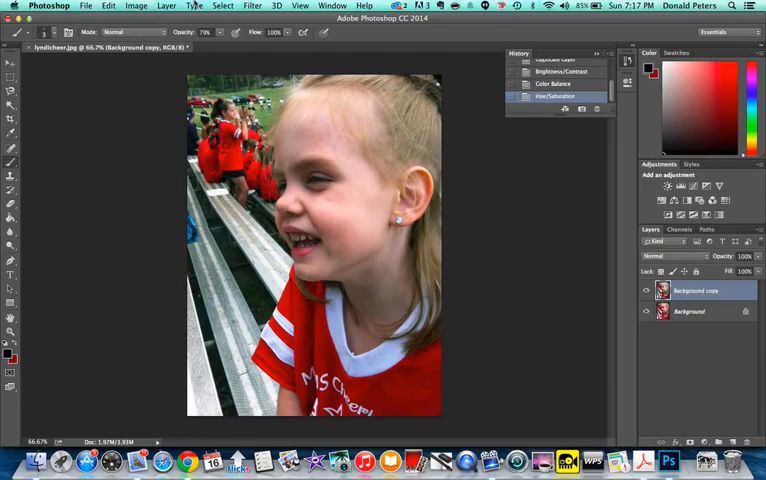
click(135, 5)
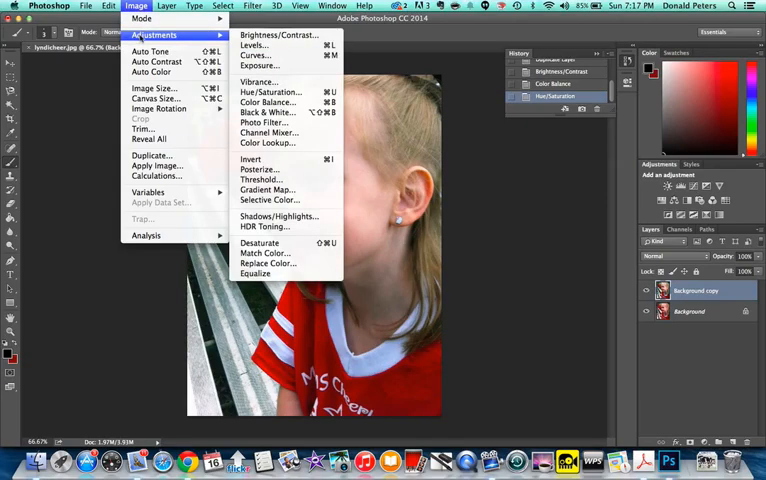
mouse_move(258, 82)
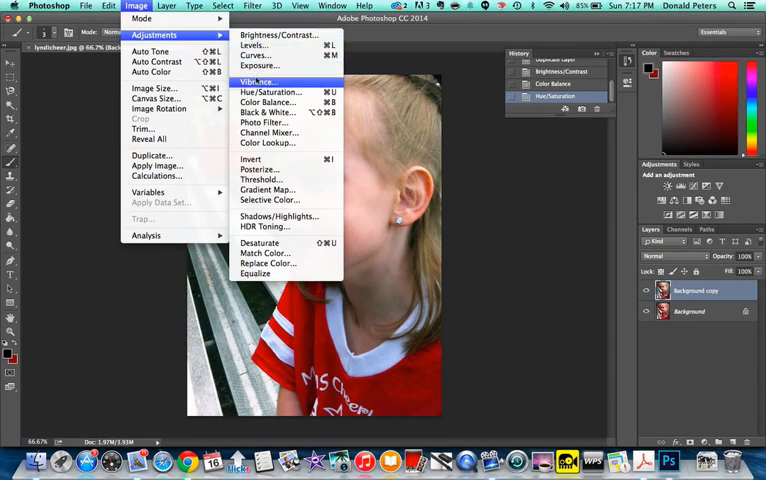
mouse_move(268, 92)
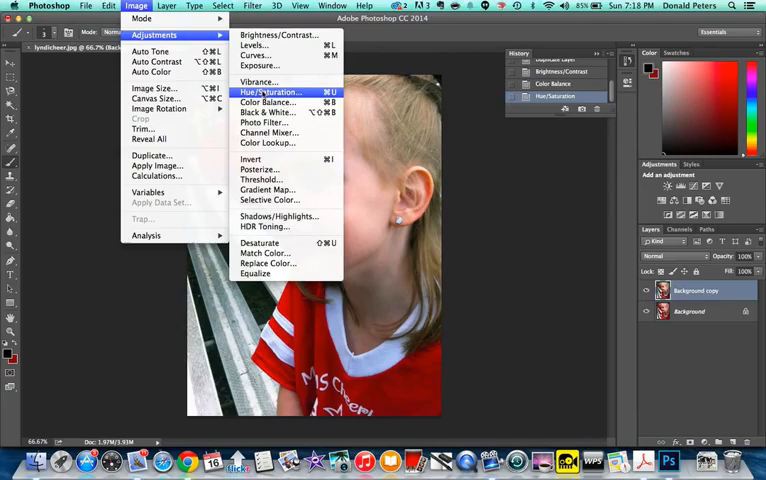
click(258, 81)
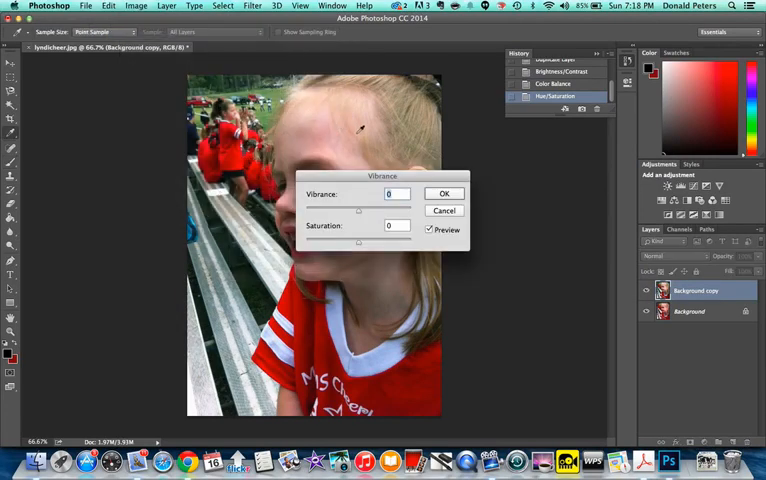
- Preview the Vibrance slider extremes, then apply Vibrance +18 to the Background copy layer
drag(383, 175, 520, 173)
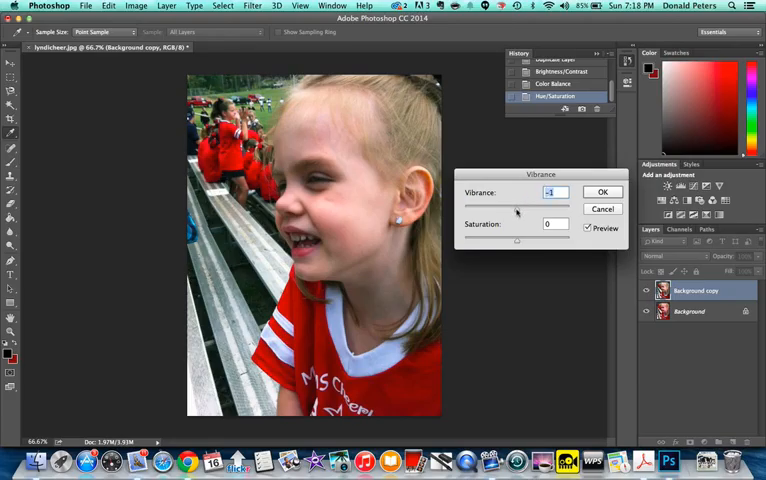
drag(517, 208, 487, 208)
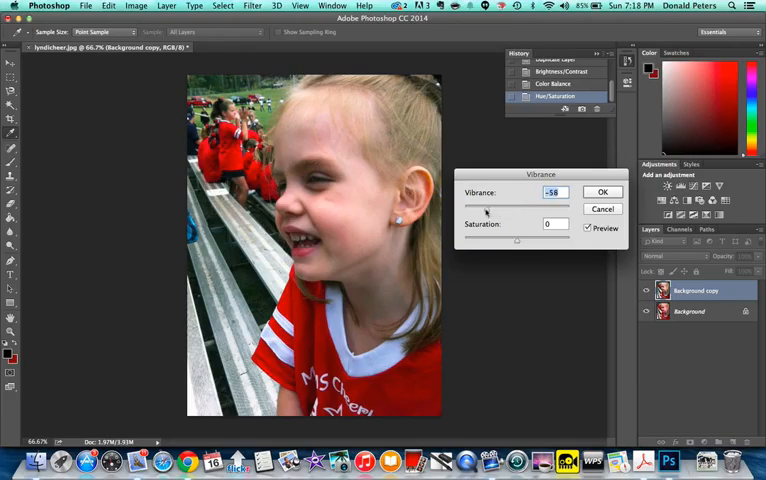
drag(485, 207, 460, 207)
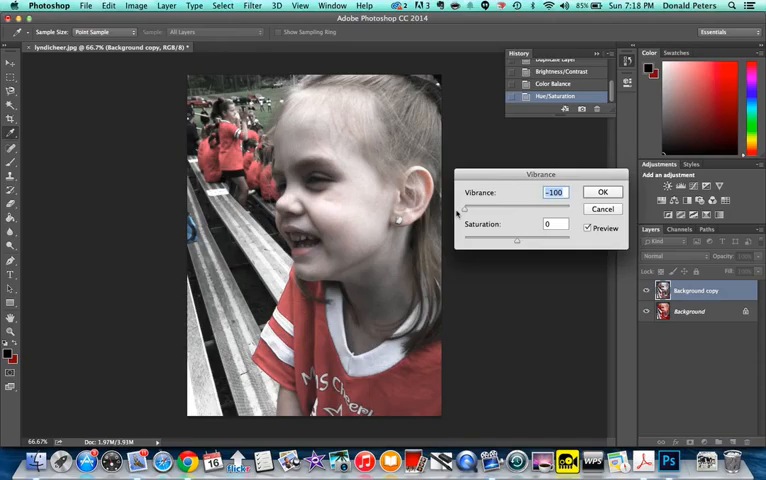
drag(467, 206, 570, 206)
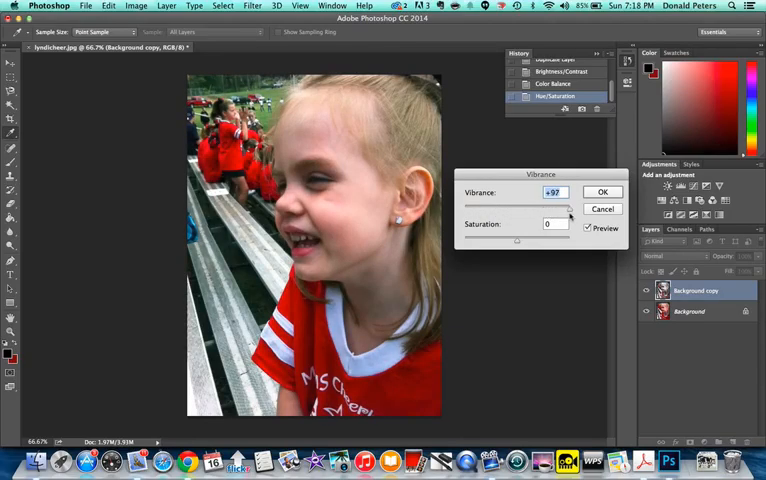
drag(565, 207, 571, 207)
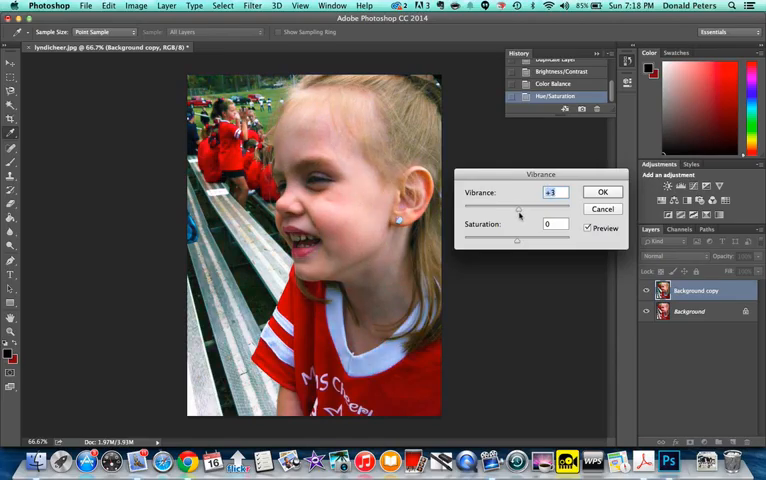
drag(518, 213, 550, 213)
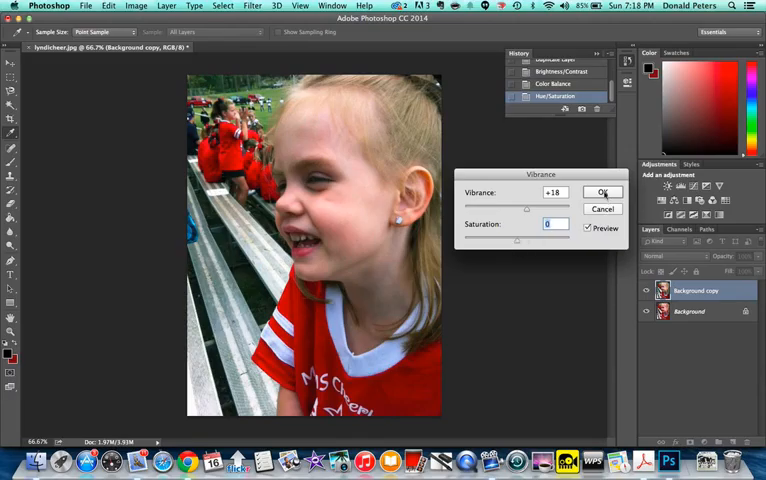
click(603, 192)
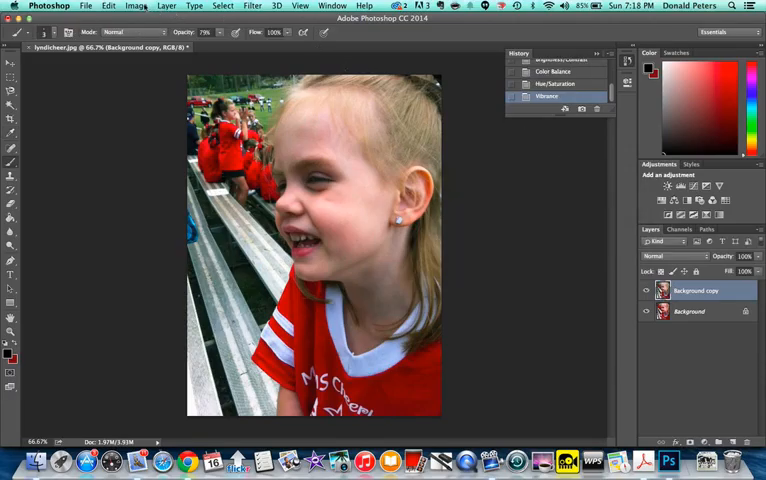
click(135, 5)
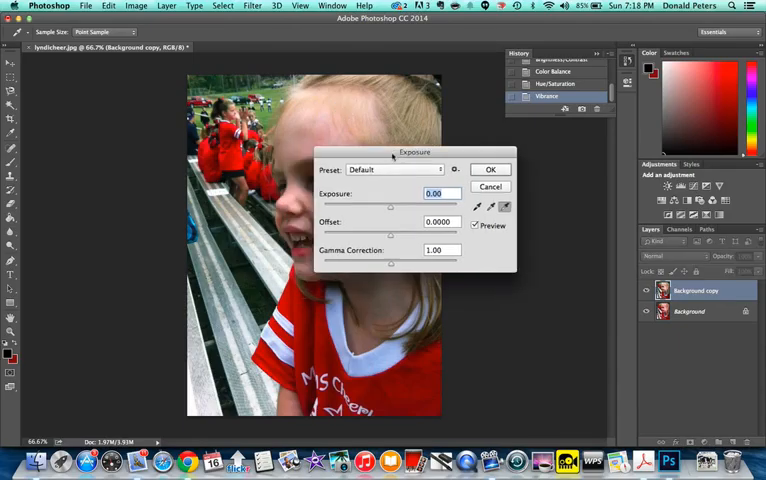
- Lower the Exposure gamma correction to about 0.91 on the copied layer
drag(411, 154, 573, 182)
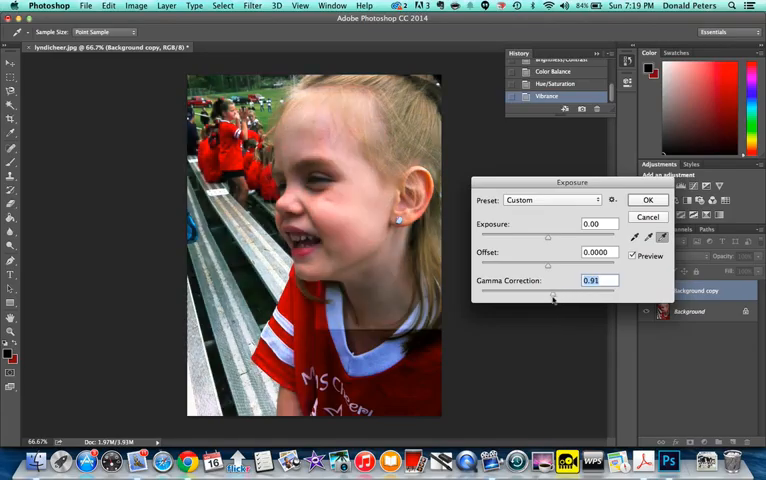
drag(548, 293, 552, 293)
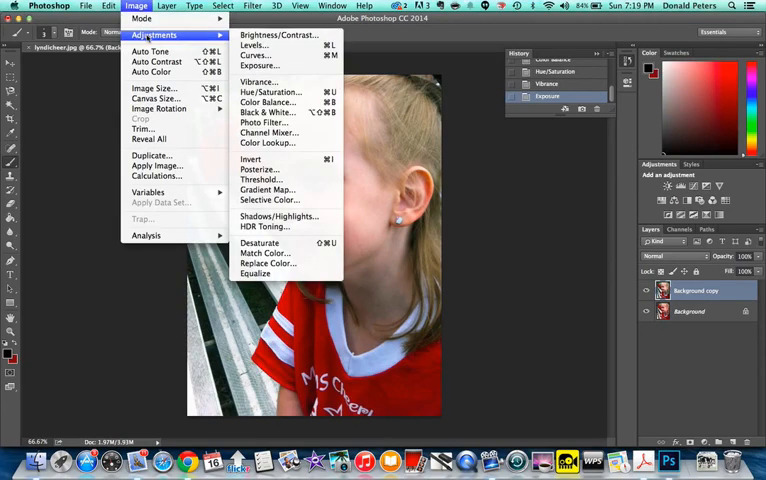
- Apply Levels with black input 9 and midtones 1.02 to the Background copy layer
click(251, 43)
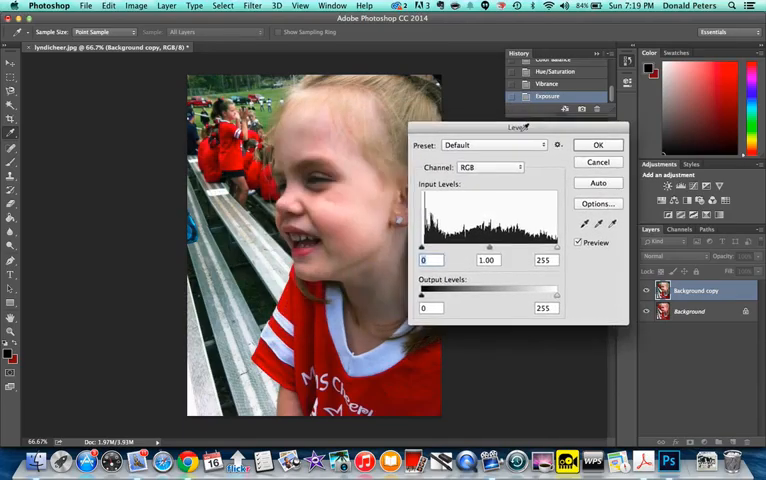
drag(518, 127, 557, 150)
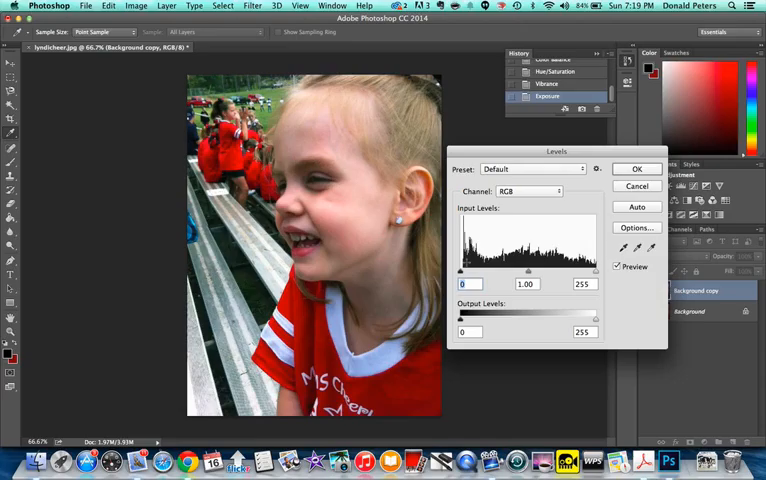
mouse_move(585, 273)
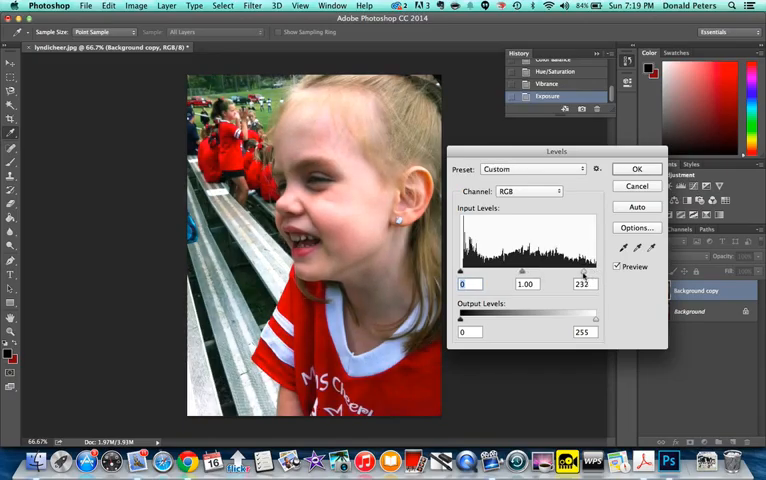
drag(586, 273, 575, 273)
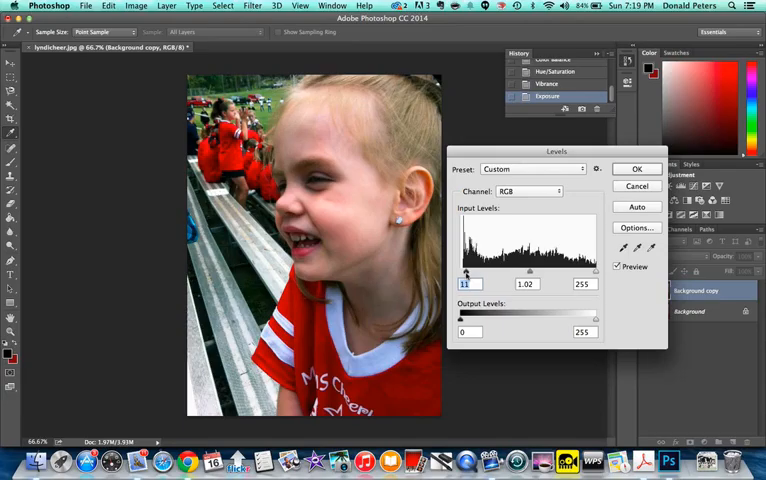
text(9)
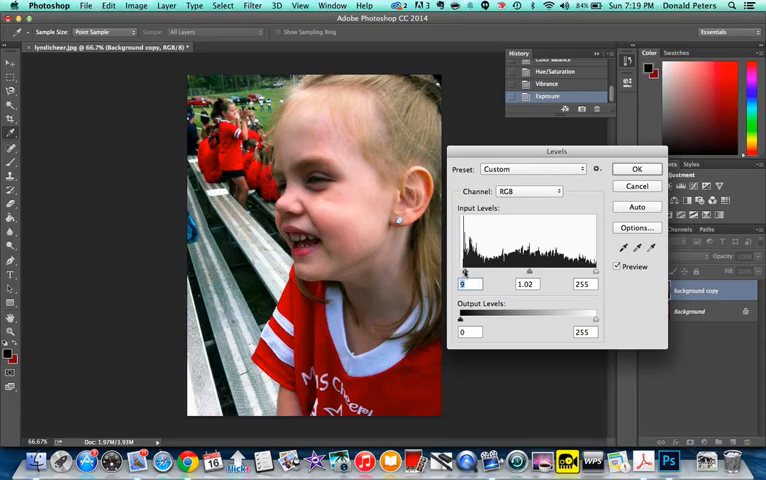
mouse_move(448, 278)
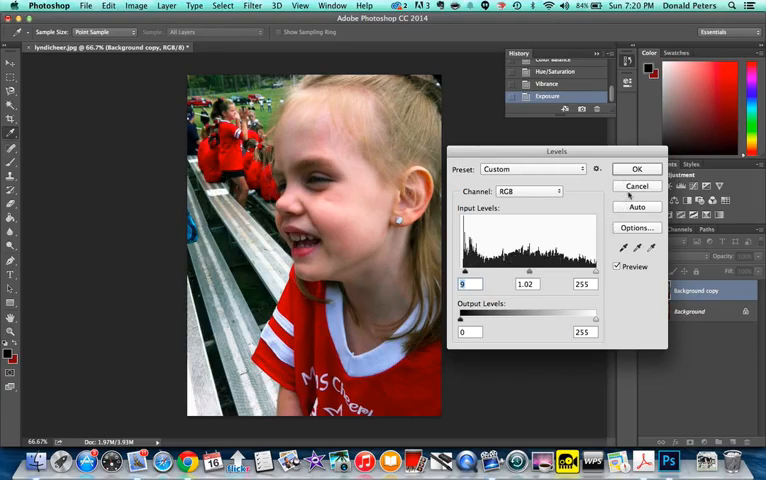
click(636, 168)
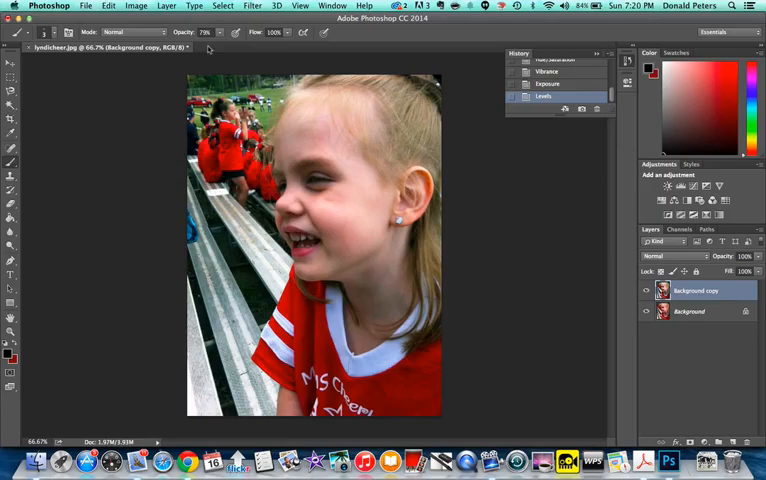
click(135, 5)
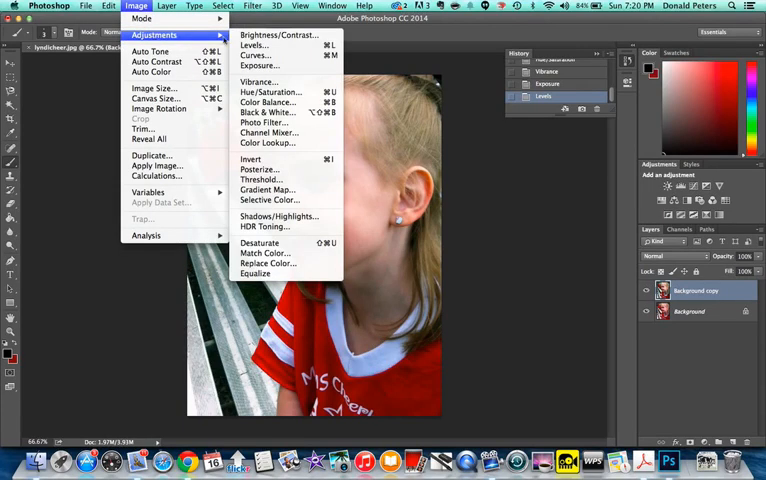
click(252, 56)
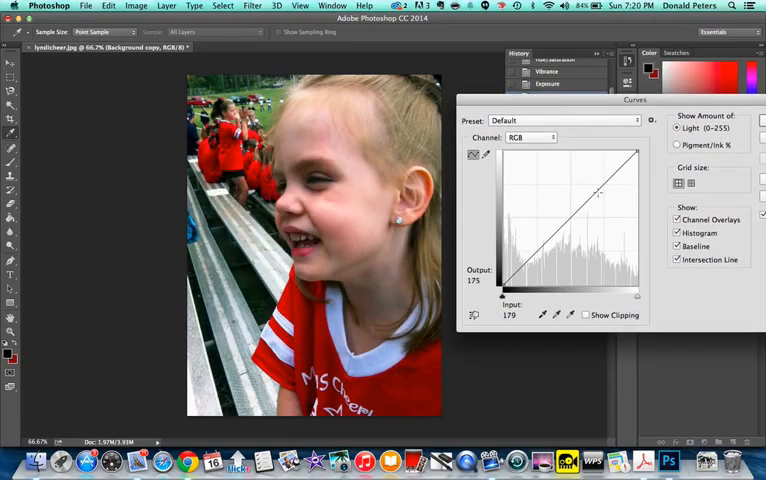
drag(598, 194, 588, 184)
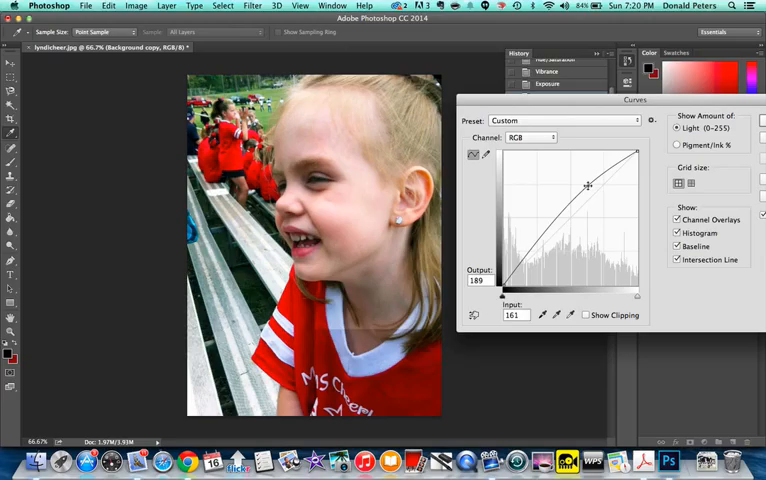
drag(587, 185, 555, 230)
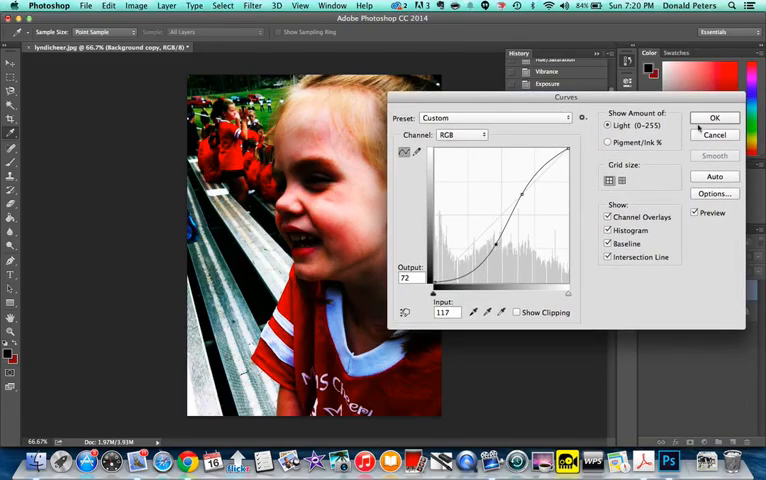
click(714, 118)
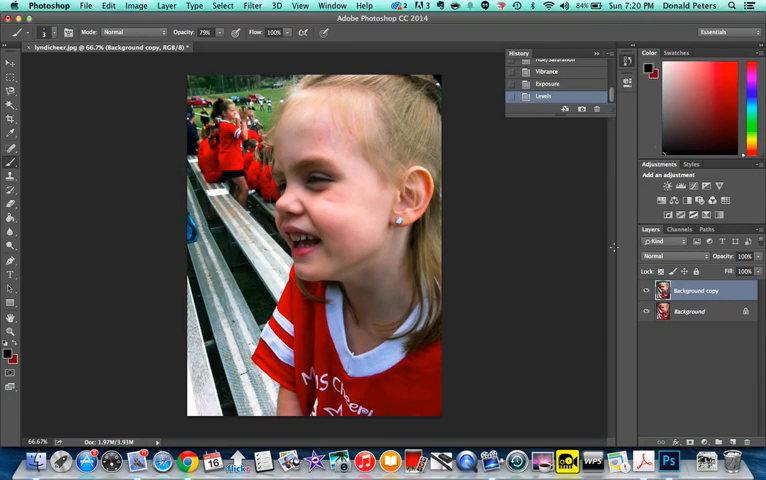
click(645, 291)
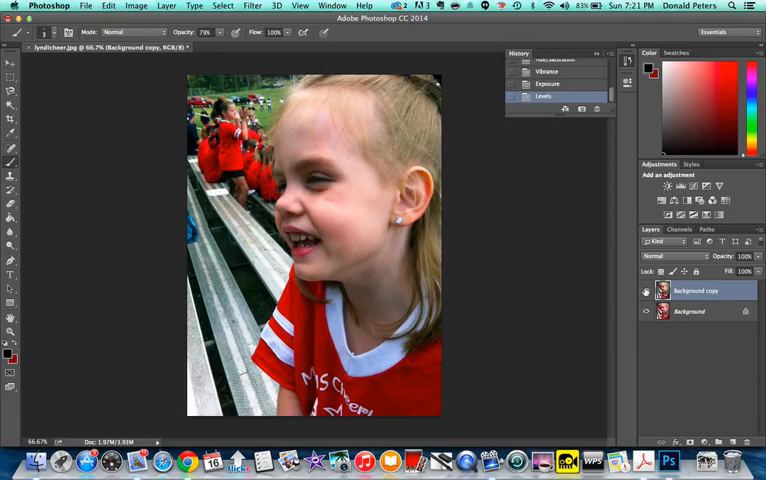
mouse_move(645, 291)
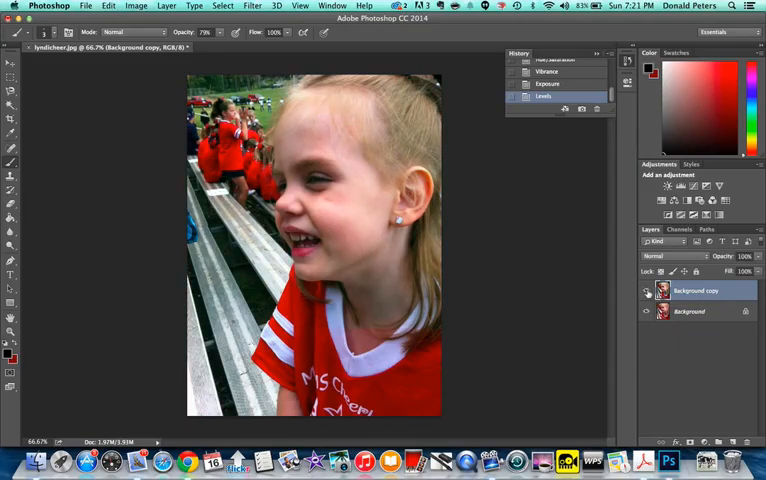
mouse_move(645, 291)
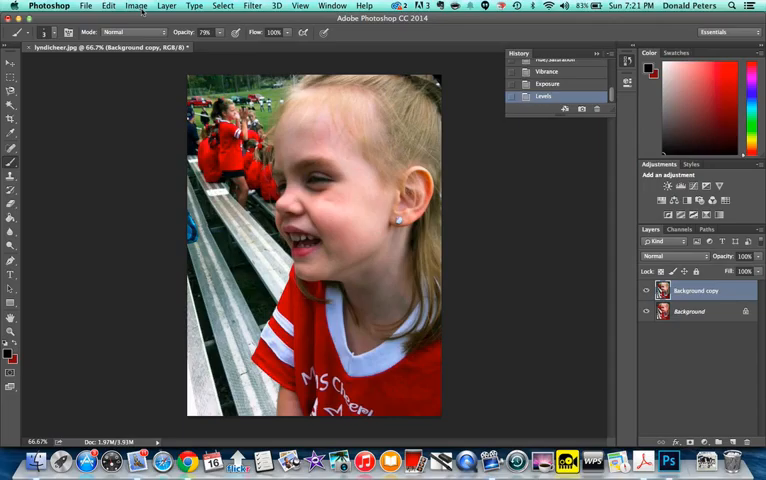
click(135, 6)
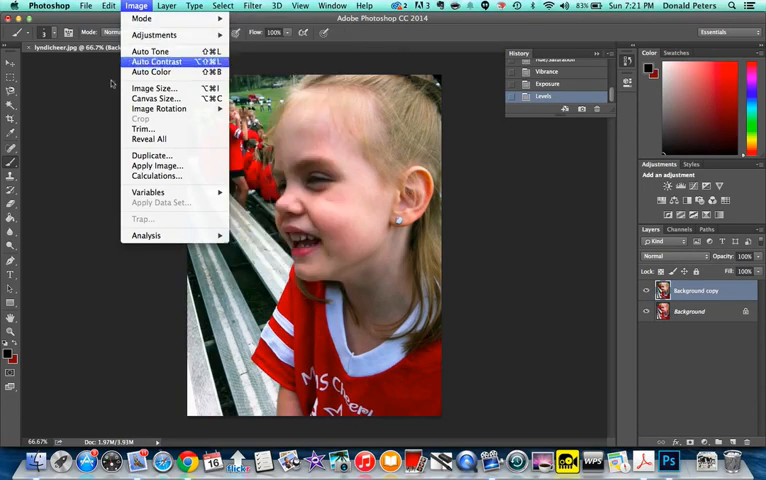
click(156, 62)
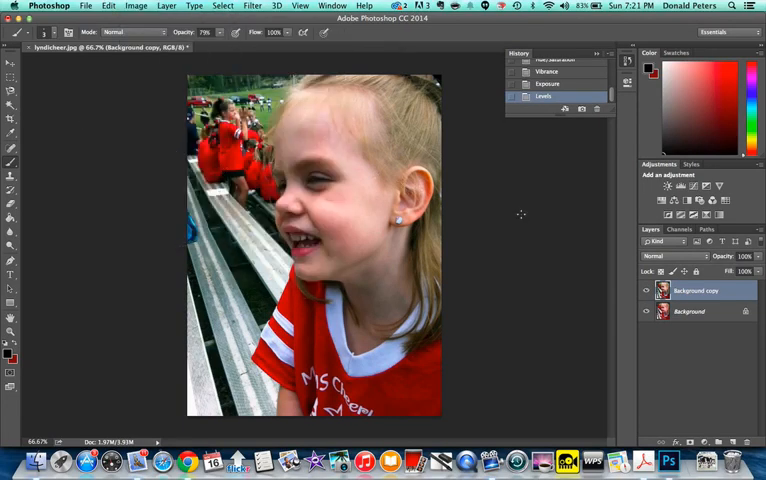